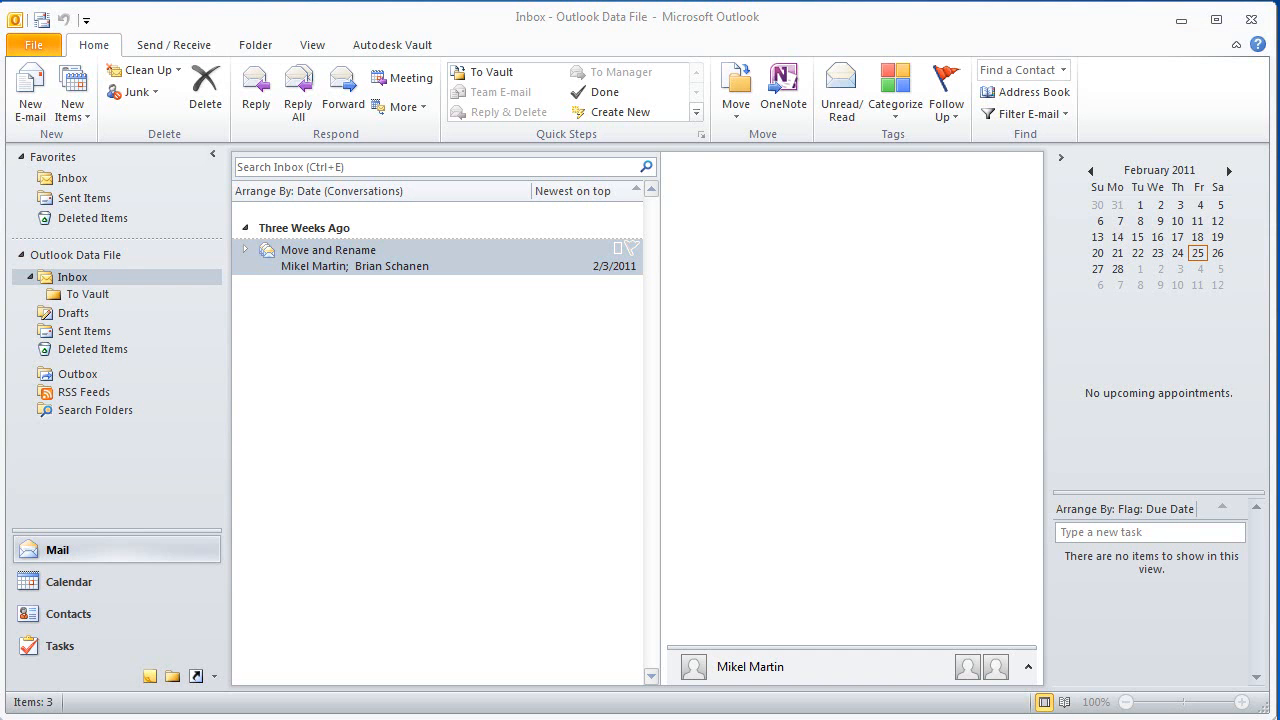
Expand the Move and Rename conversation and select its three messages.
click(400, 257)
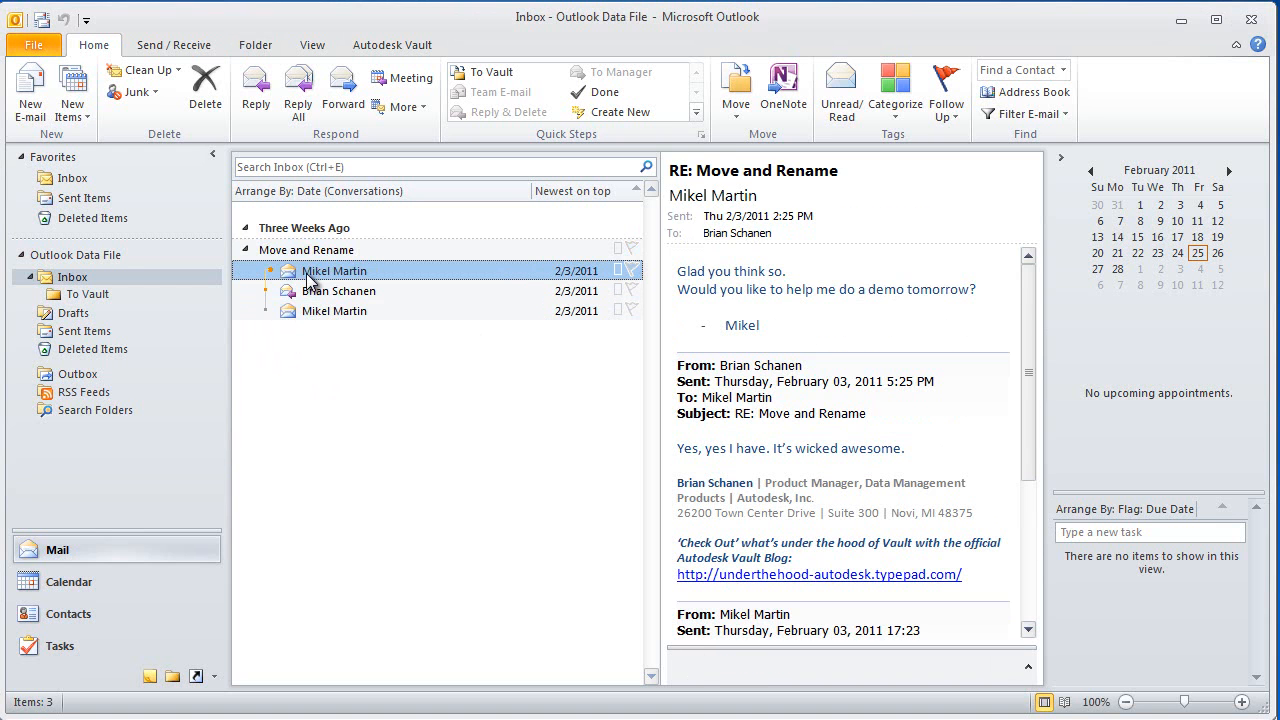
click(334, 311)
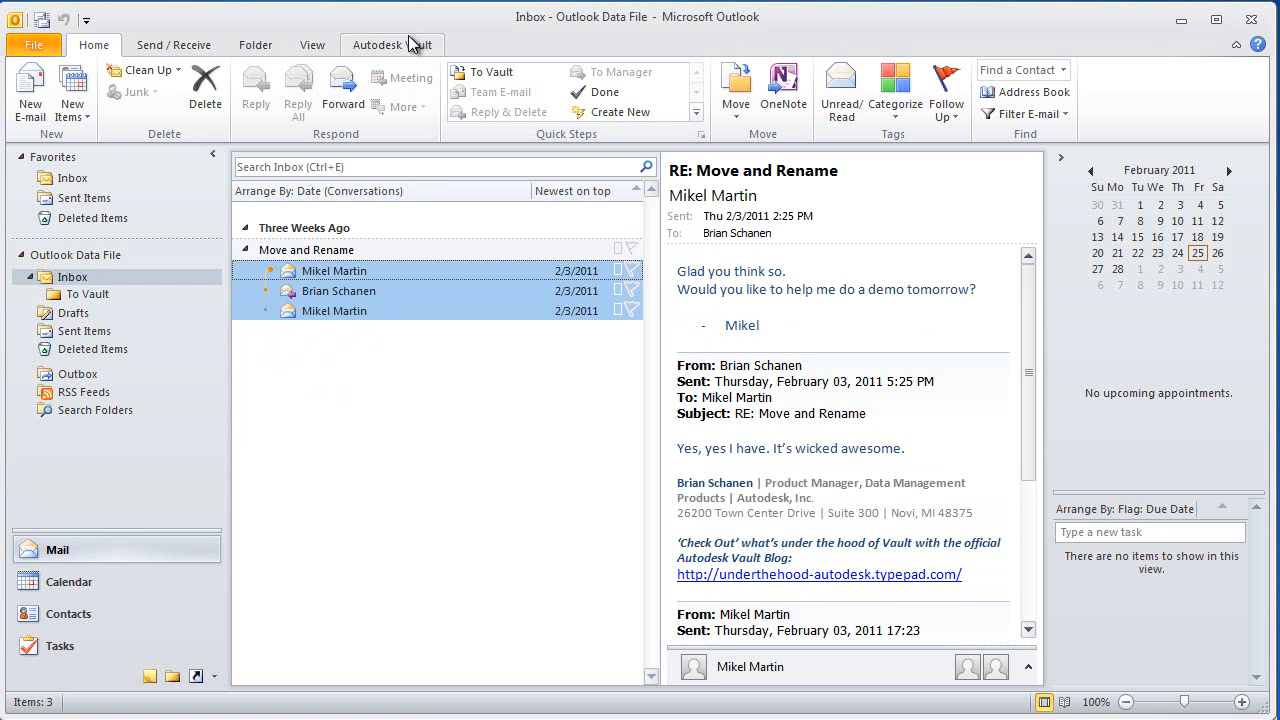
Check the three Move and Rename messages into the vault's Emails folder.
click(391, 44)
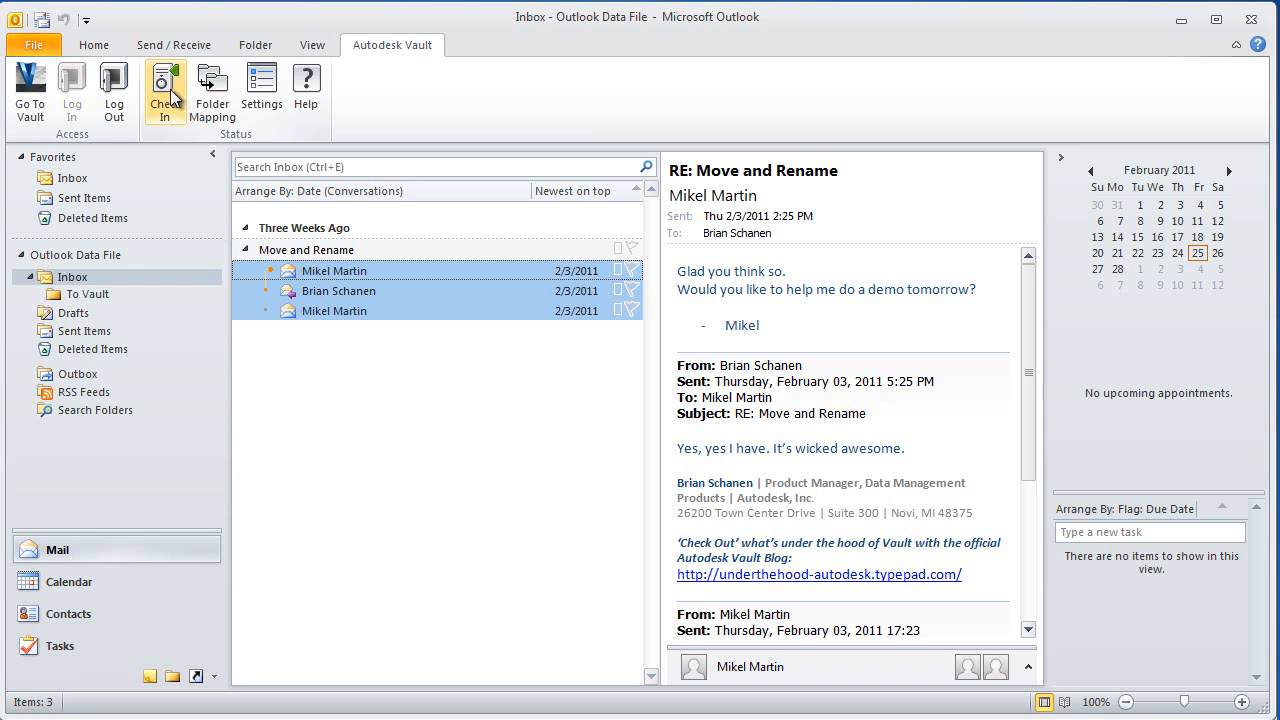
click(164, 90)
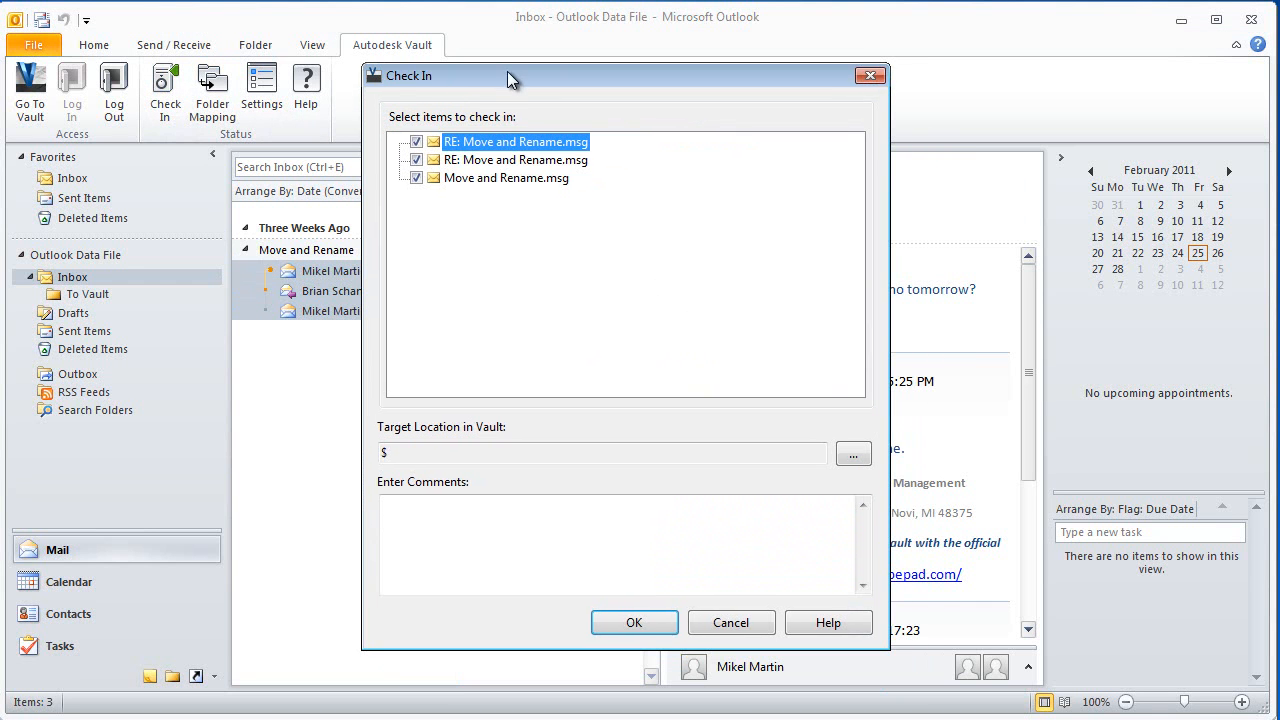
click(853, 453)
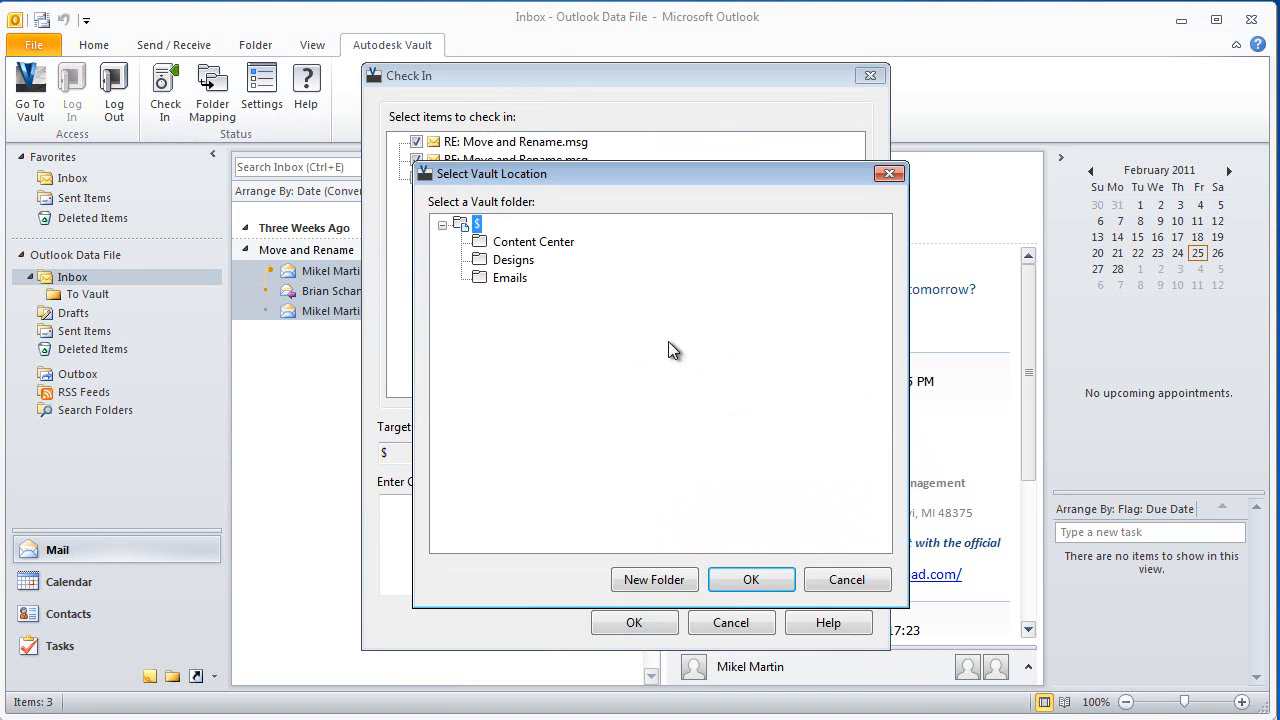
click(751, 579)
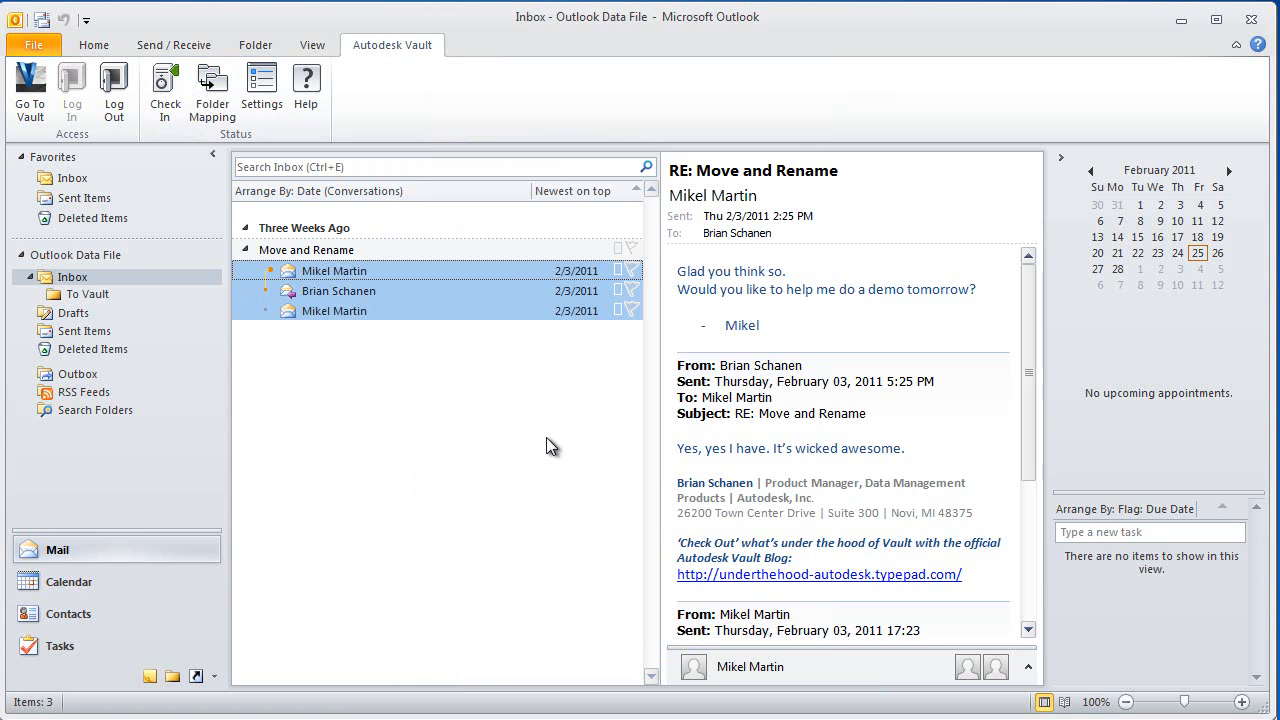
mouse_move(509, 420)
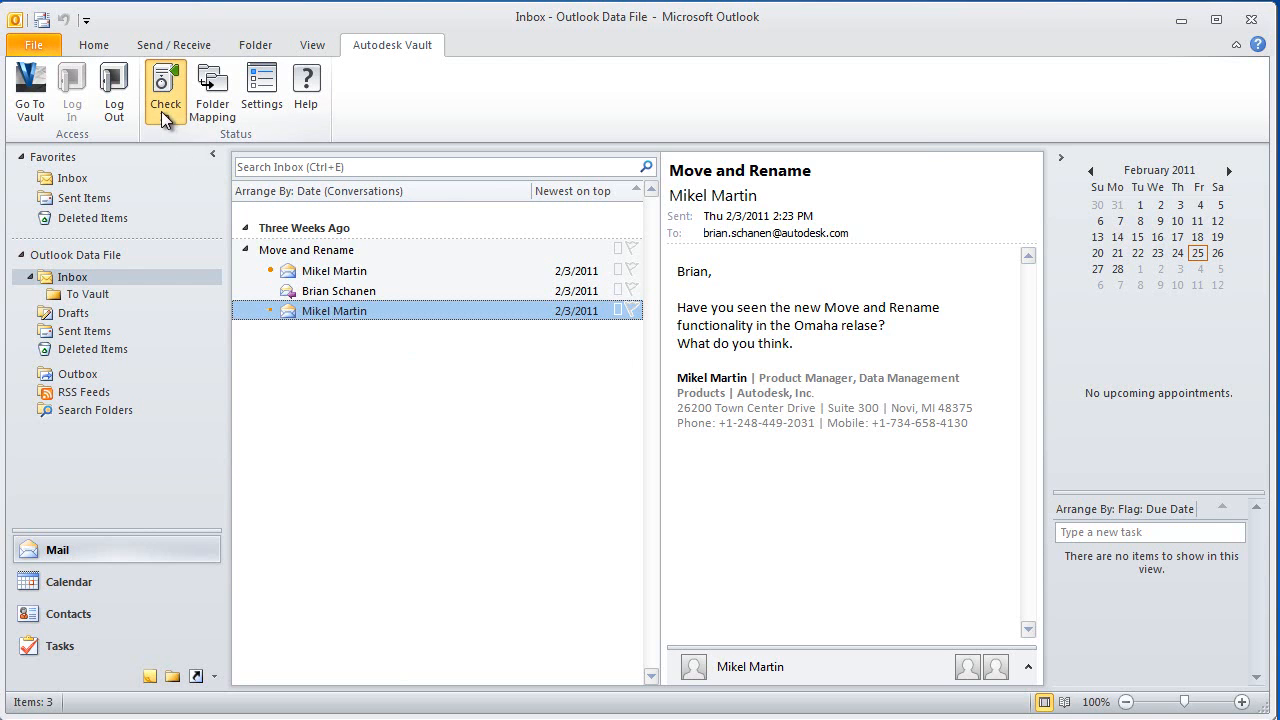
Re-check the original Move and Rename message into Emails and dismiss the already-exists error.
click(165, 90)
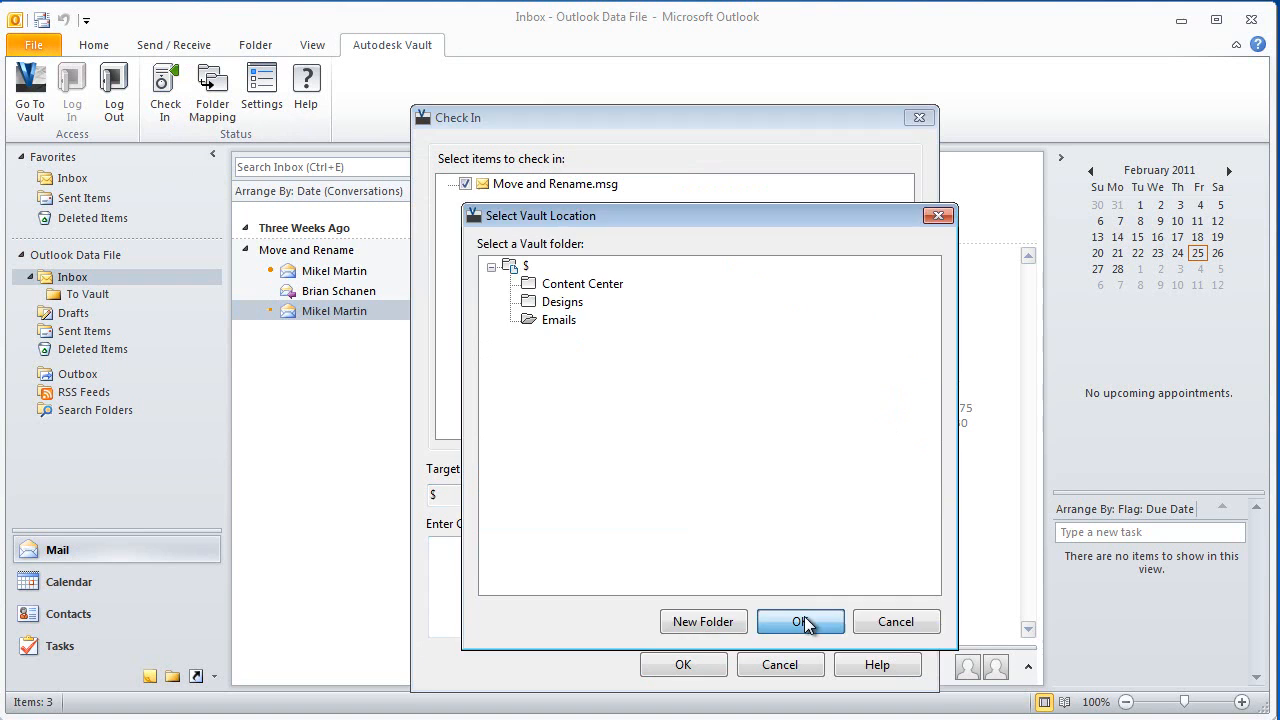
click(800, 621)
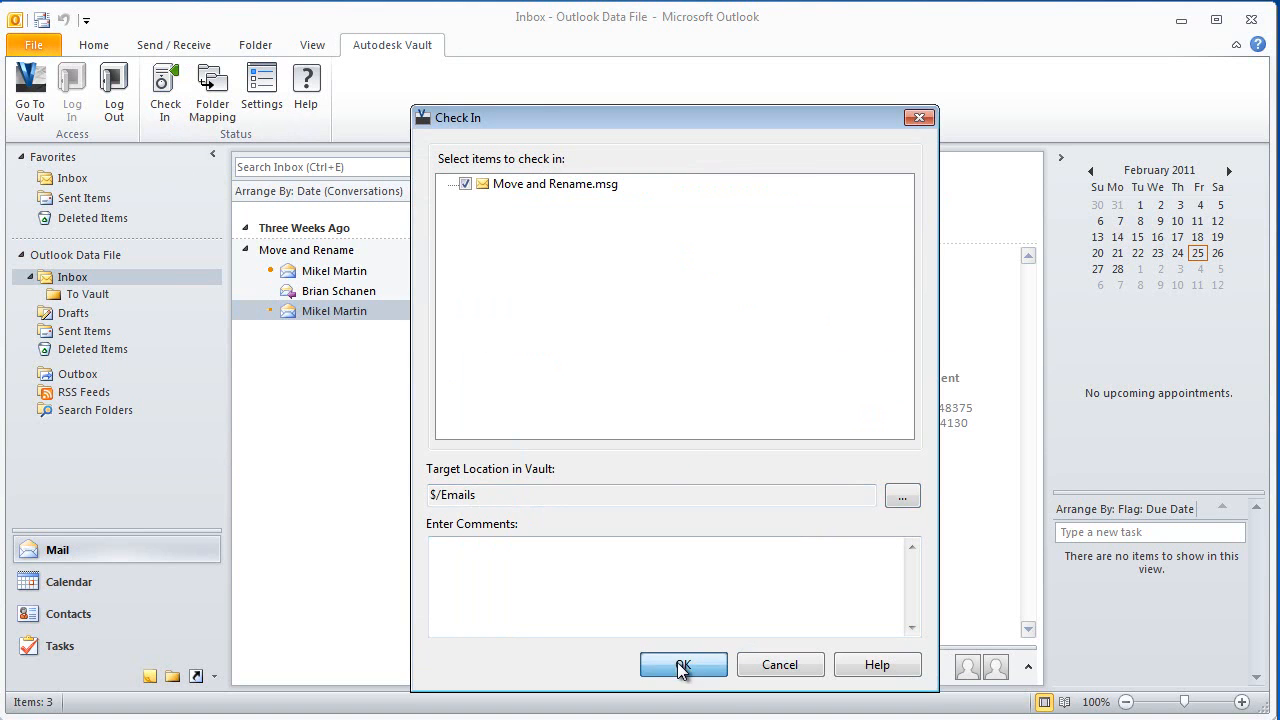
click(683, 664)
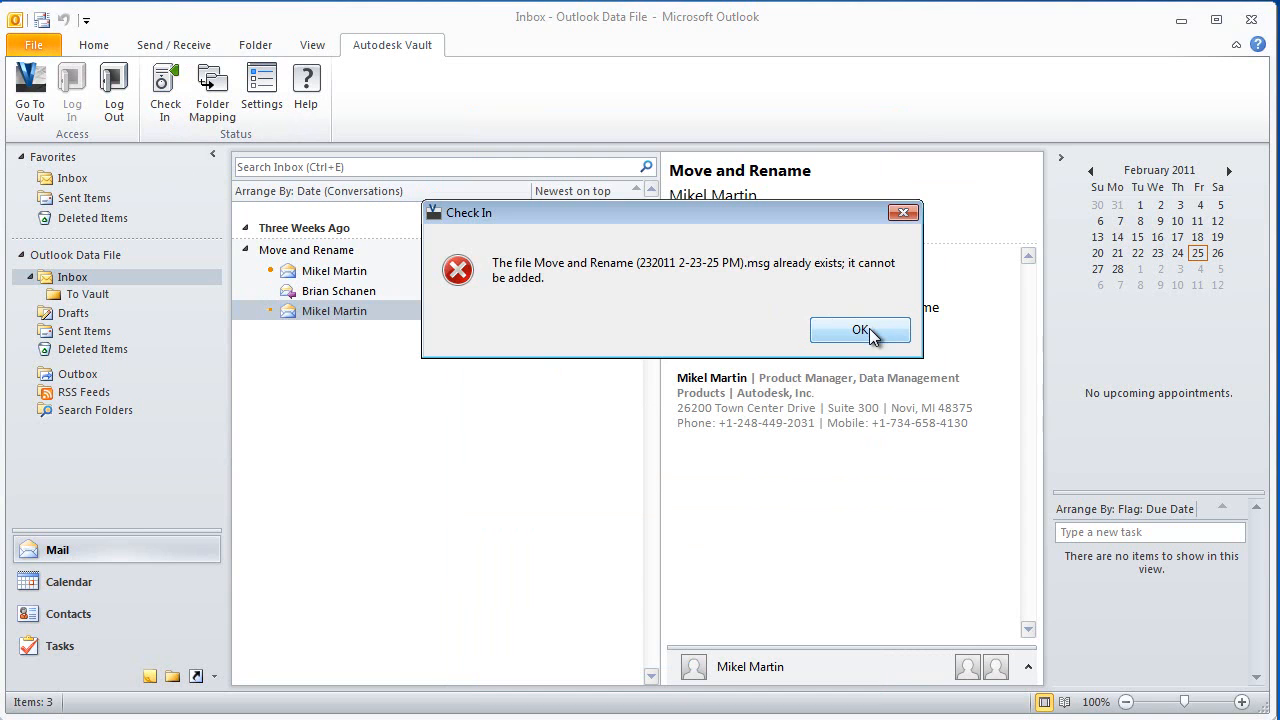
click(860, 330)
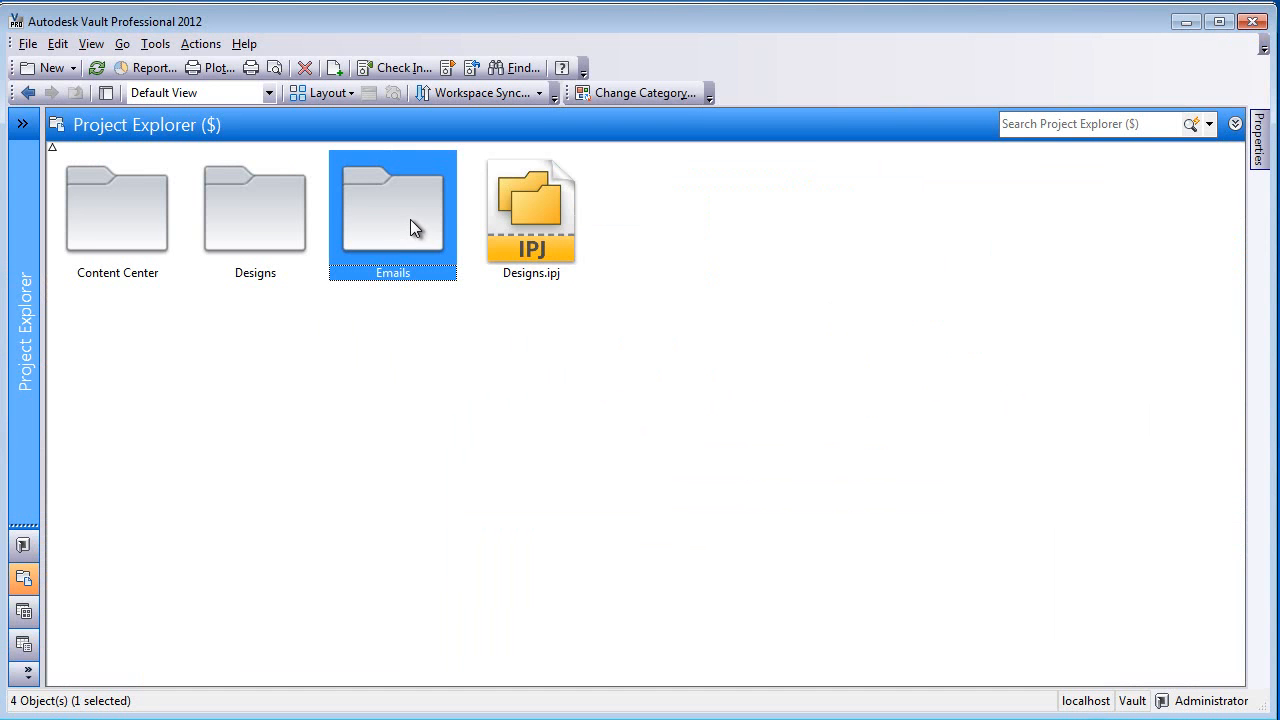
Open the Emails folder, view the RE Move and Rename email's properties, then hide them.
double_click(392, 208)
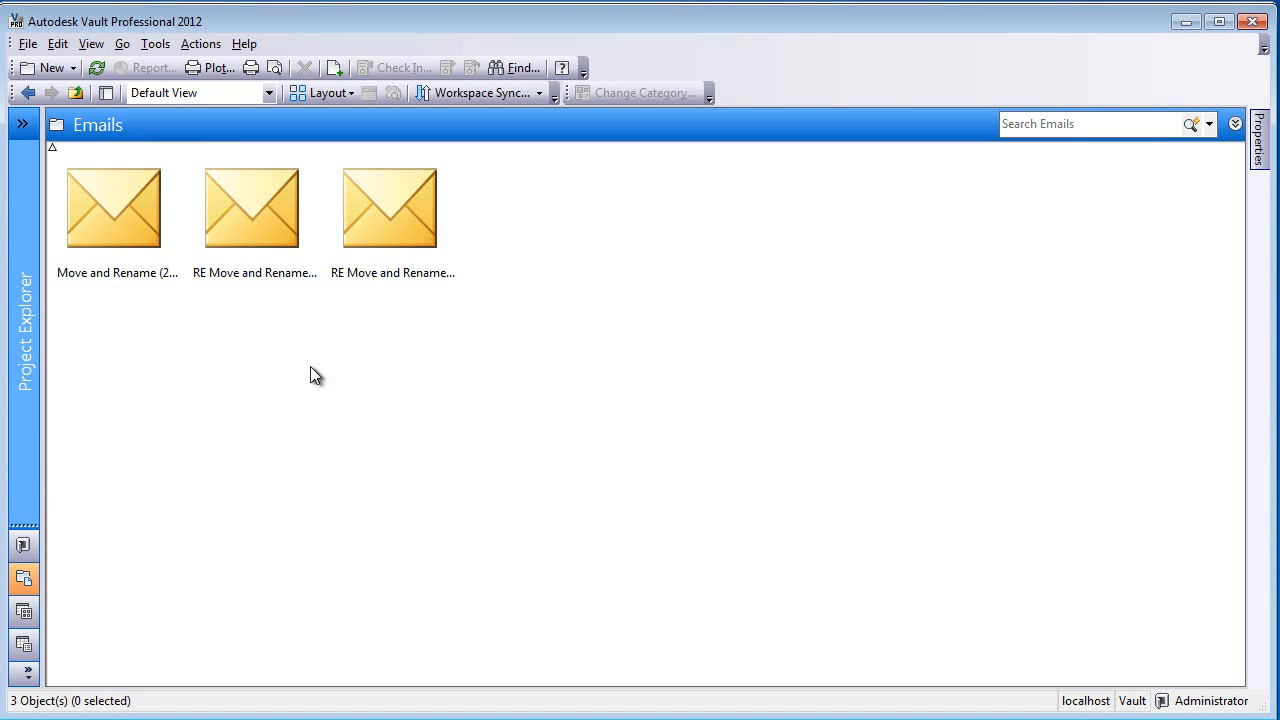
click(392, 207)
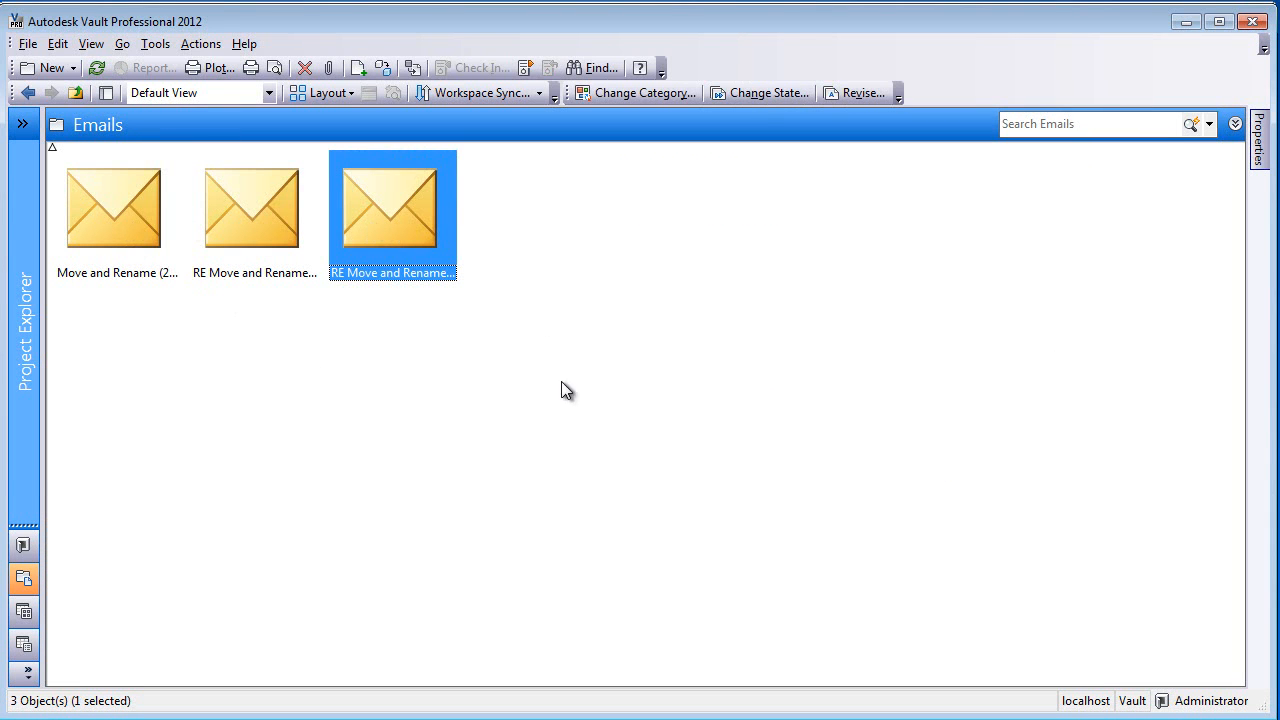
click(1260, 140)
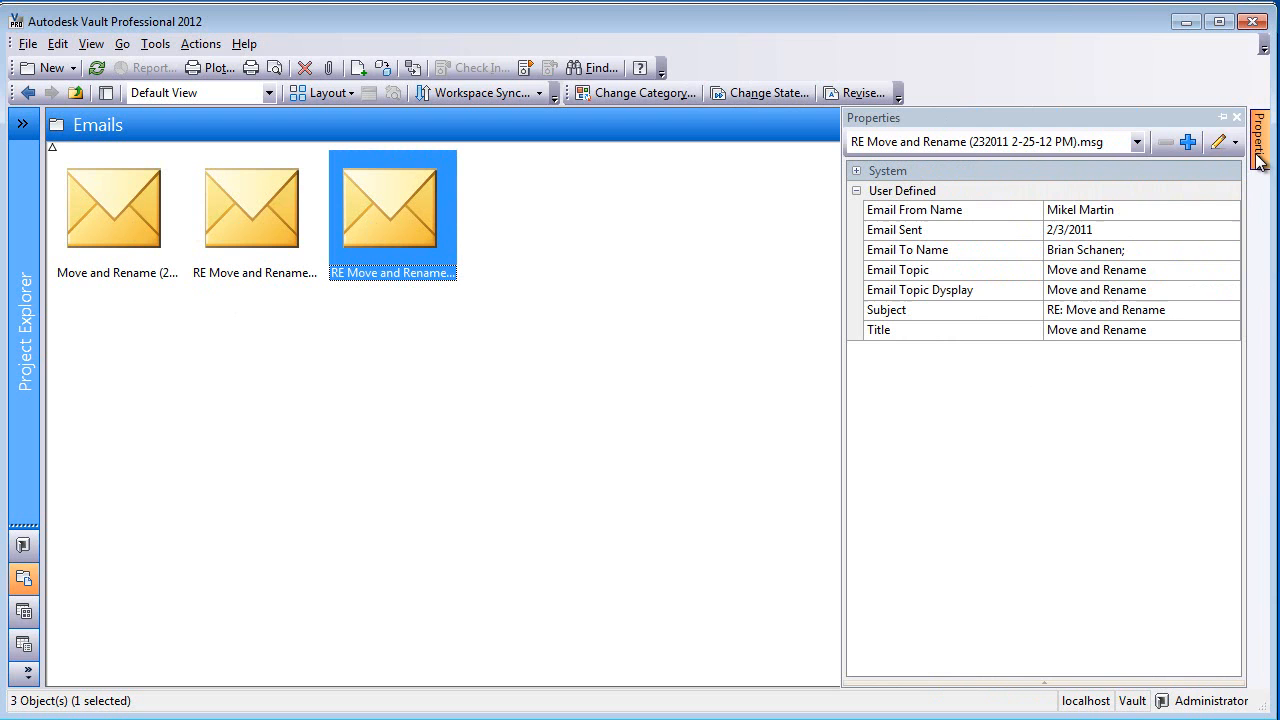
mouse_move(925, 250)
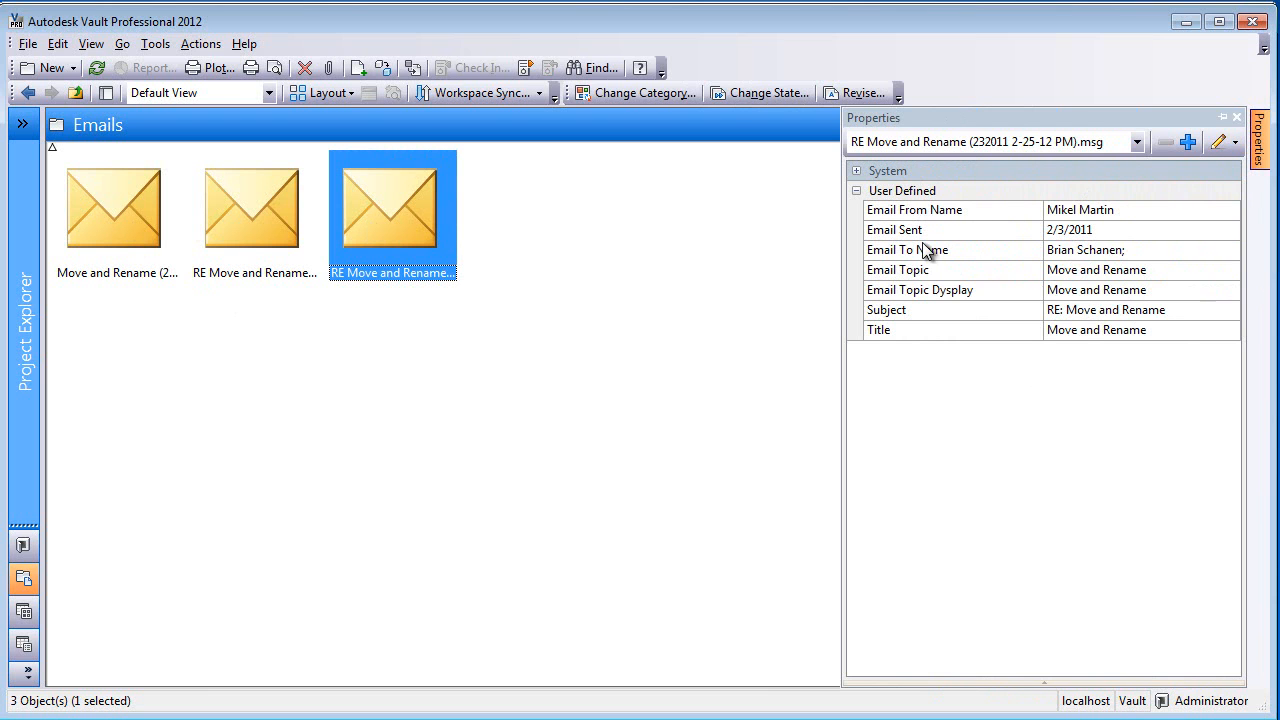
mouse_move(1020, 253)
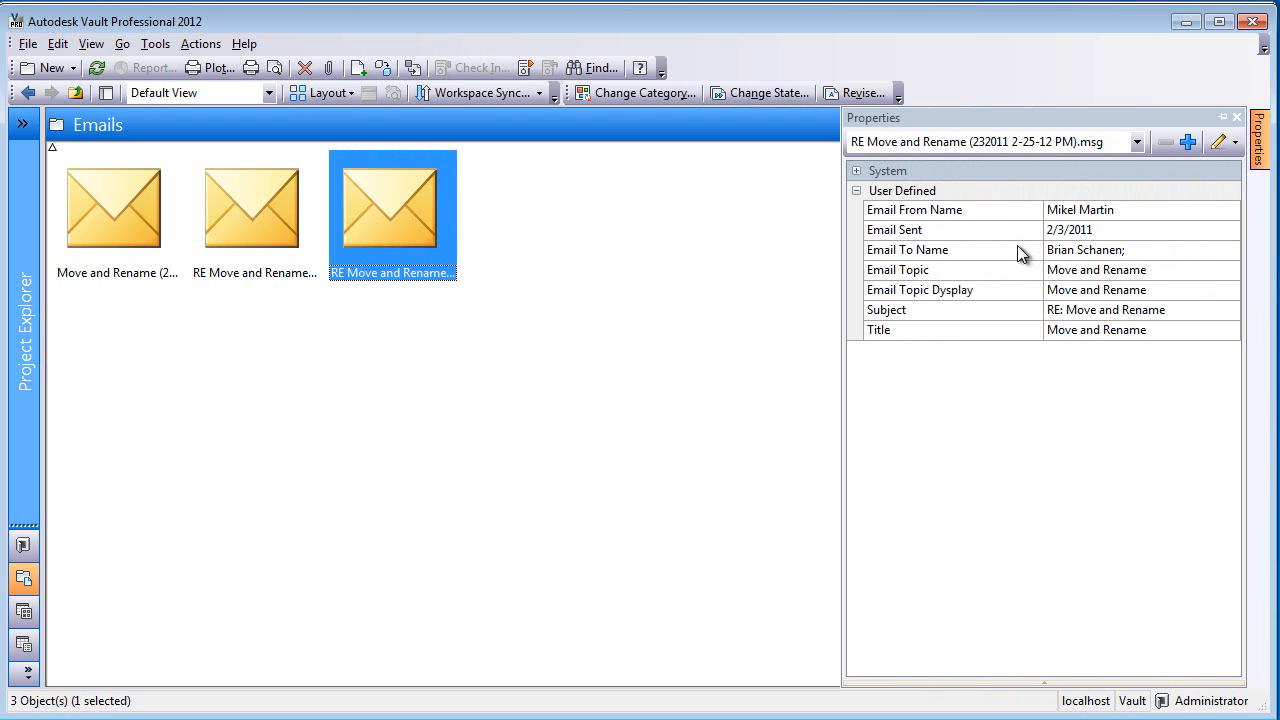
mouse_move(1046, 265)
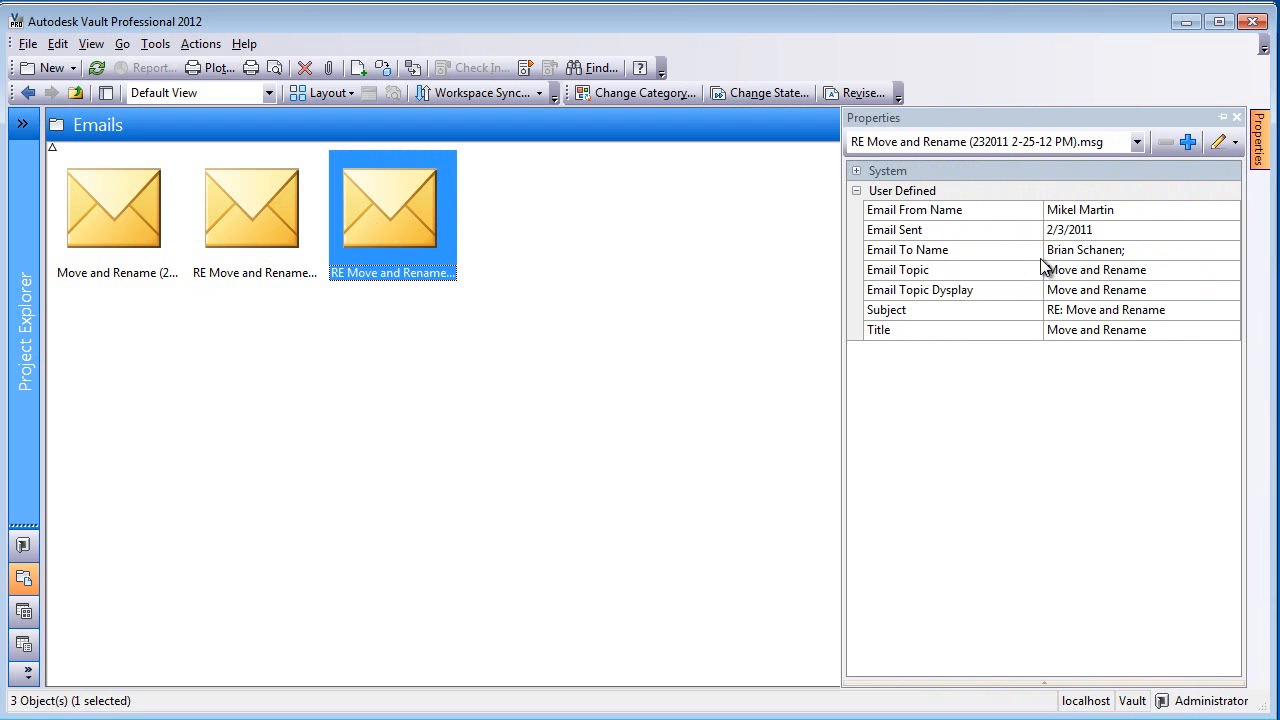
click(105, 92)
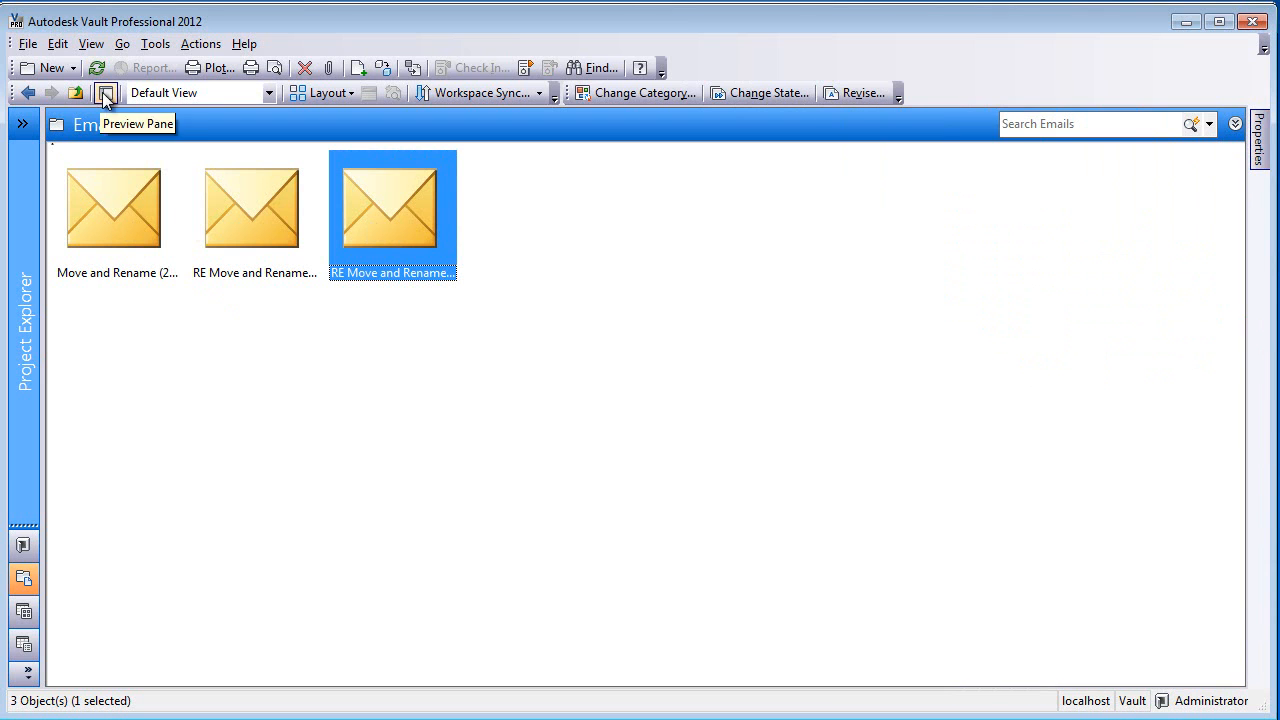
Preview the RE Move and Rename reply and show its Uses tree.
click(105, 92)
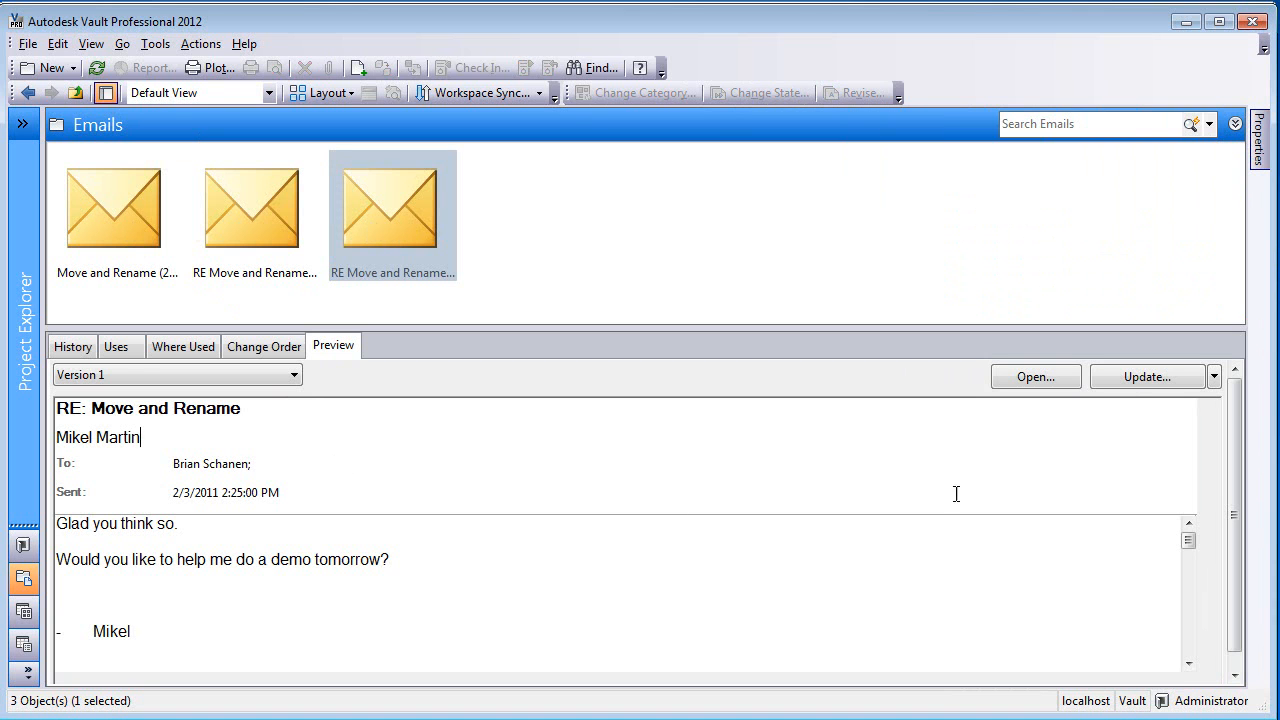
scroll(down, 3)
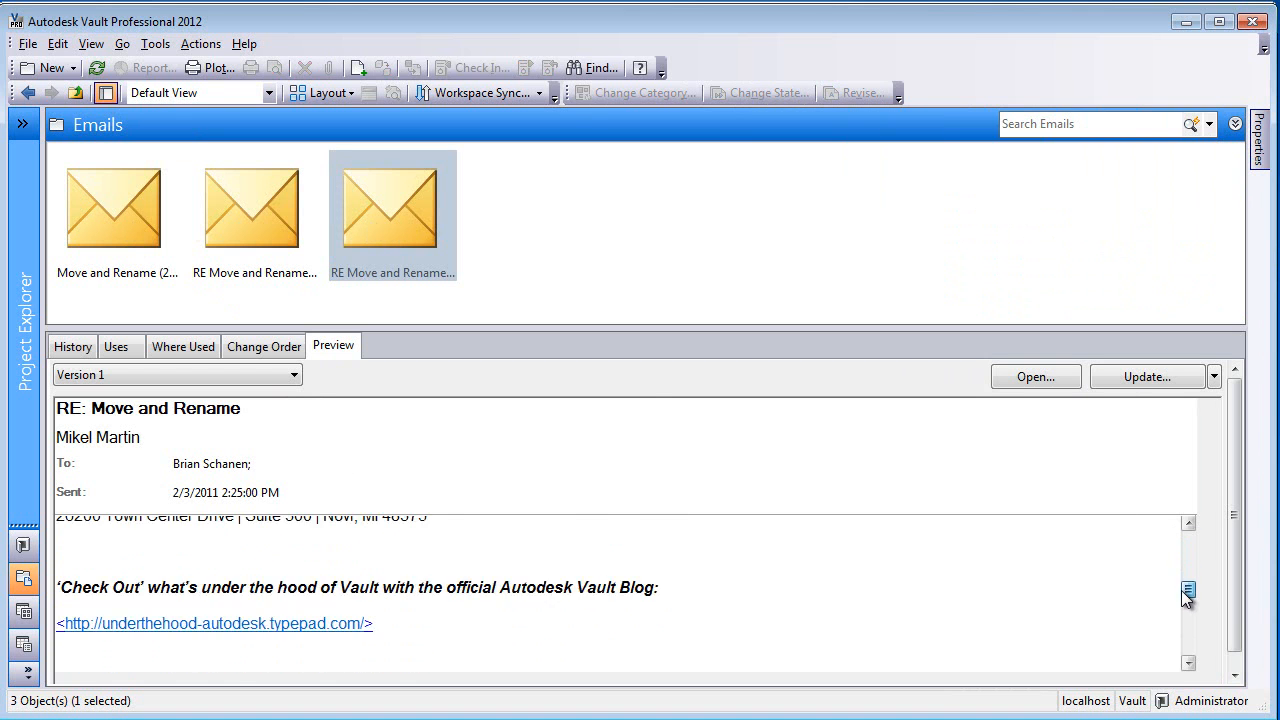
click(116, 346)
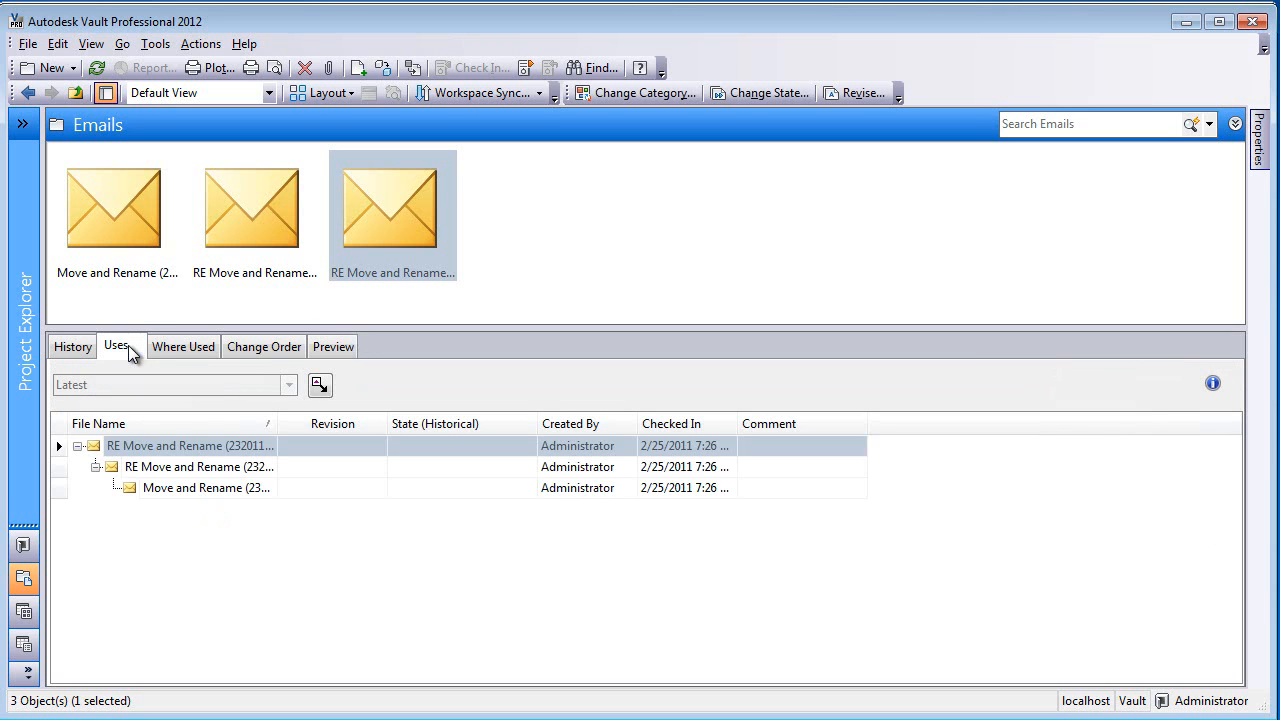
Open the earlier reply from the Uses tree in Outlook, then close it.
click(200, 466)
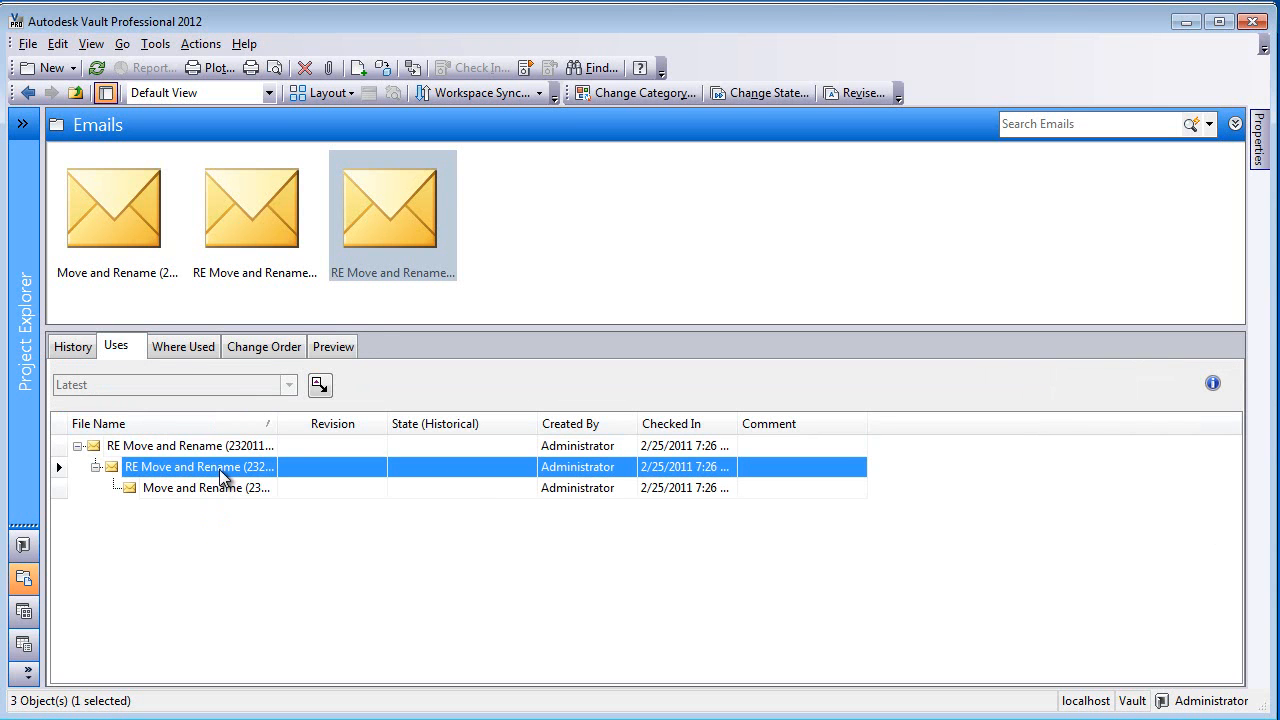
right_click(200, 466)
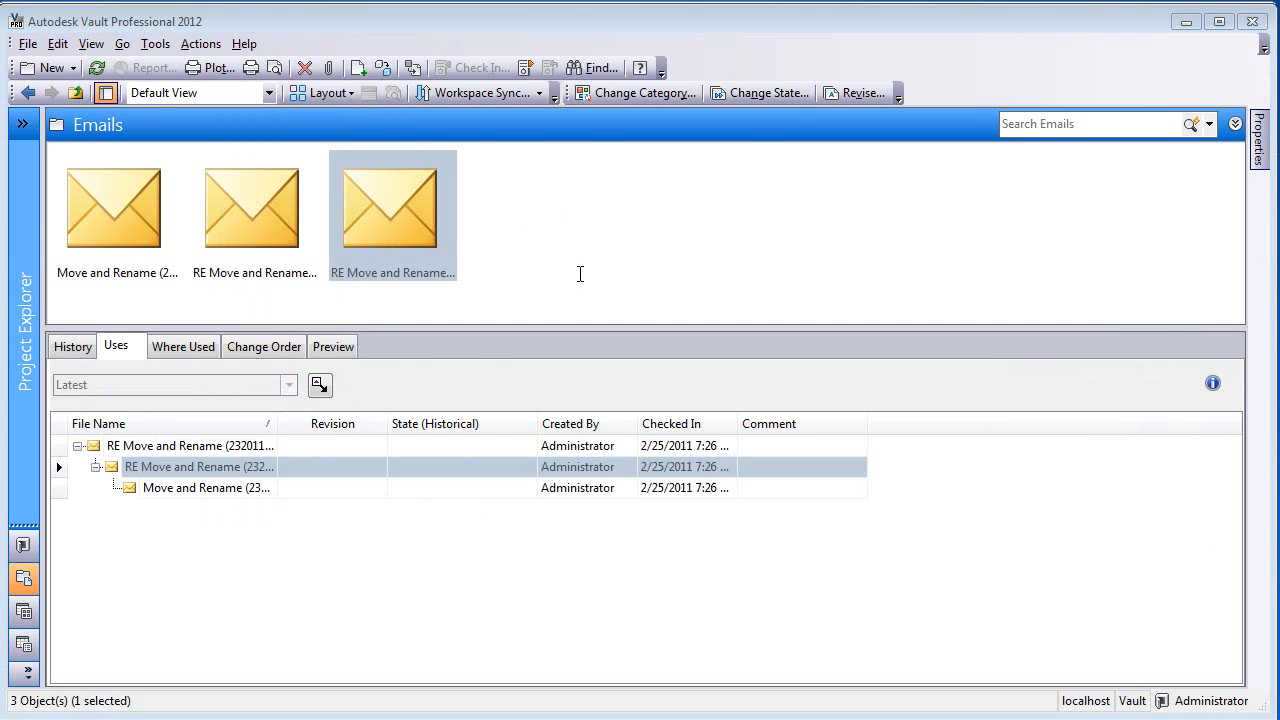
double_click(392, 207)
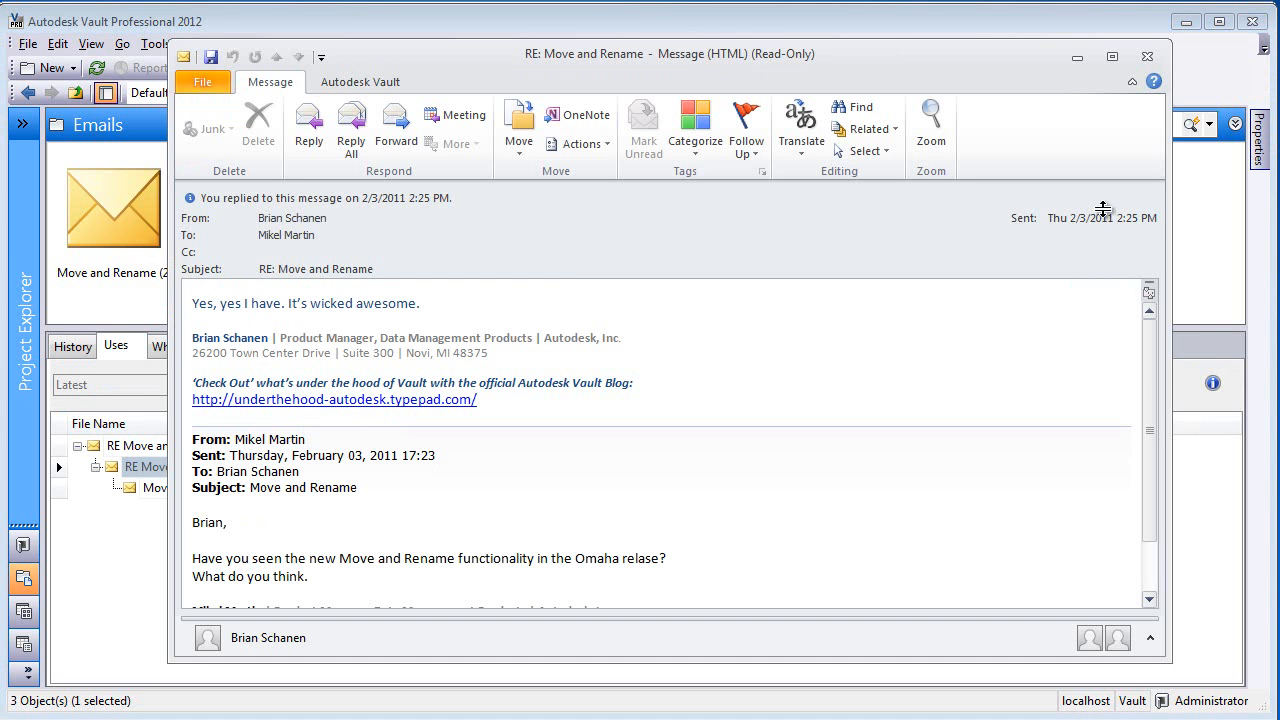
click(1147, 56)
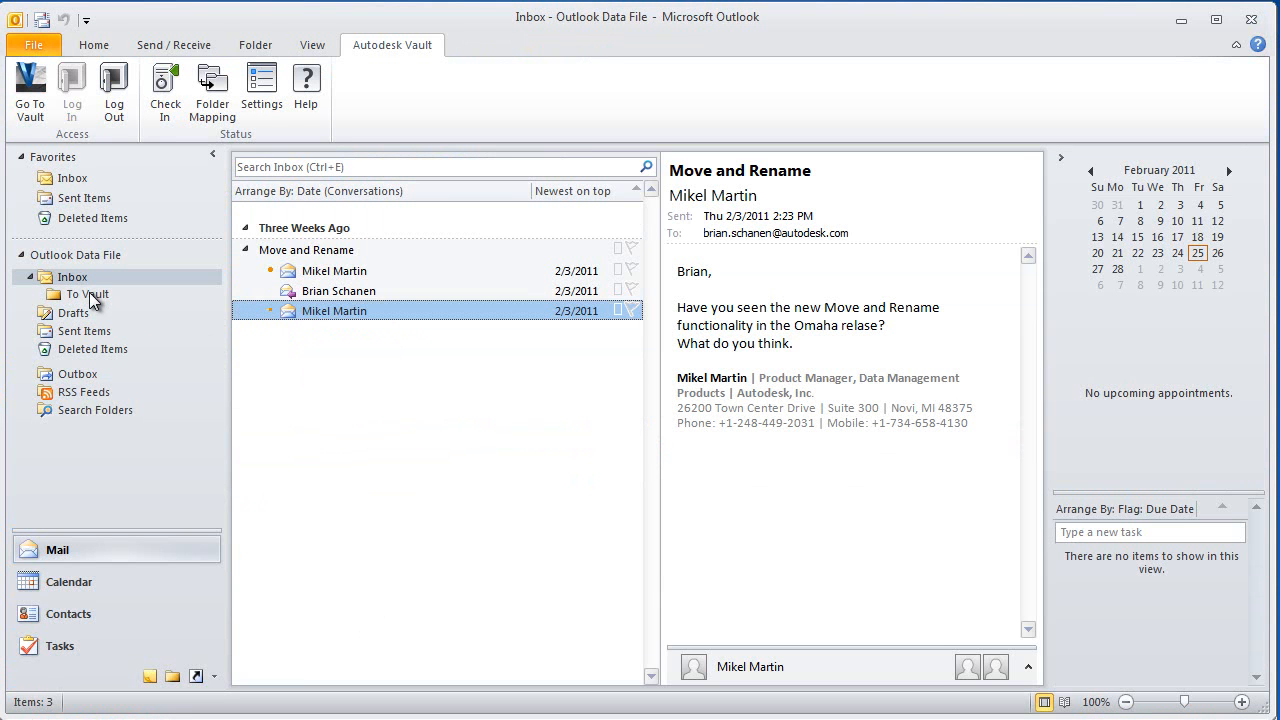
Check that the To Vault folder maps to $/Emails, then close the Folder Mapping dialog.
click(88, 294)
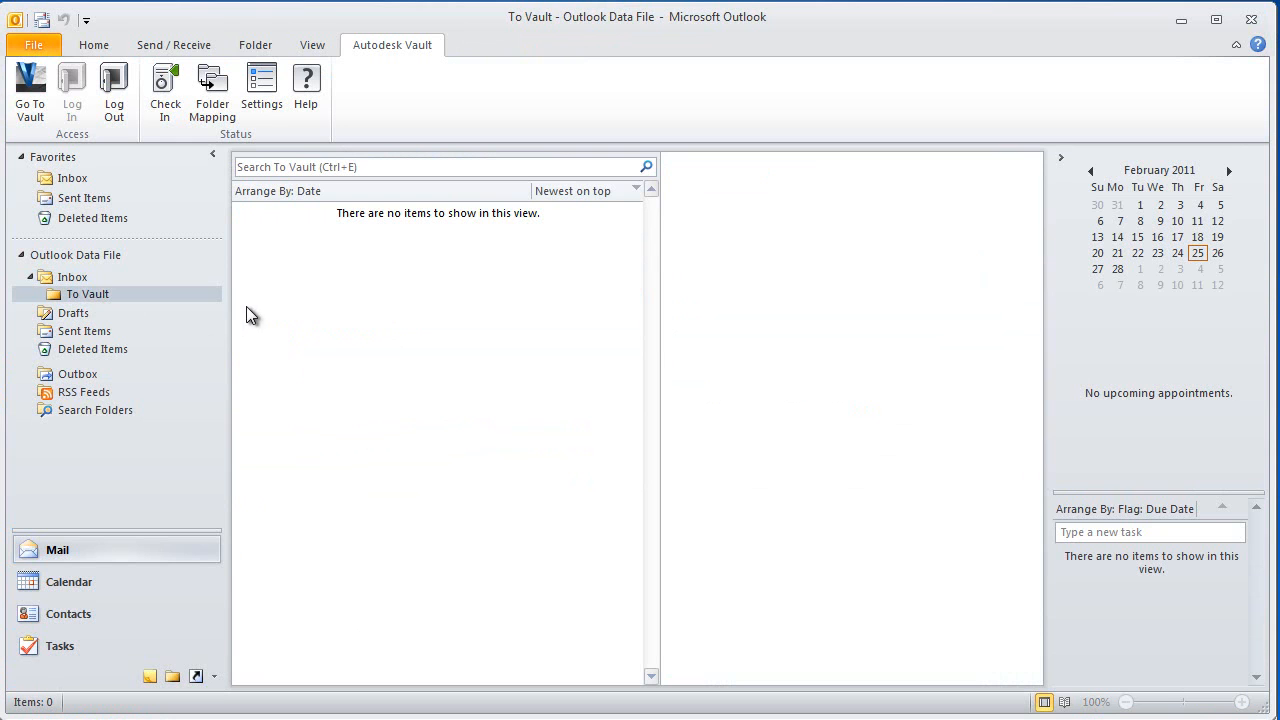
click(211, 90)
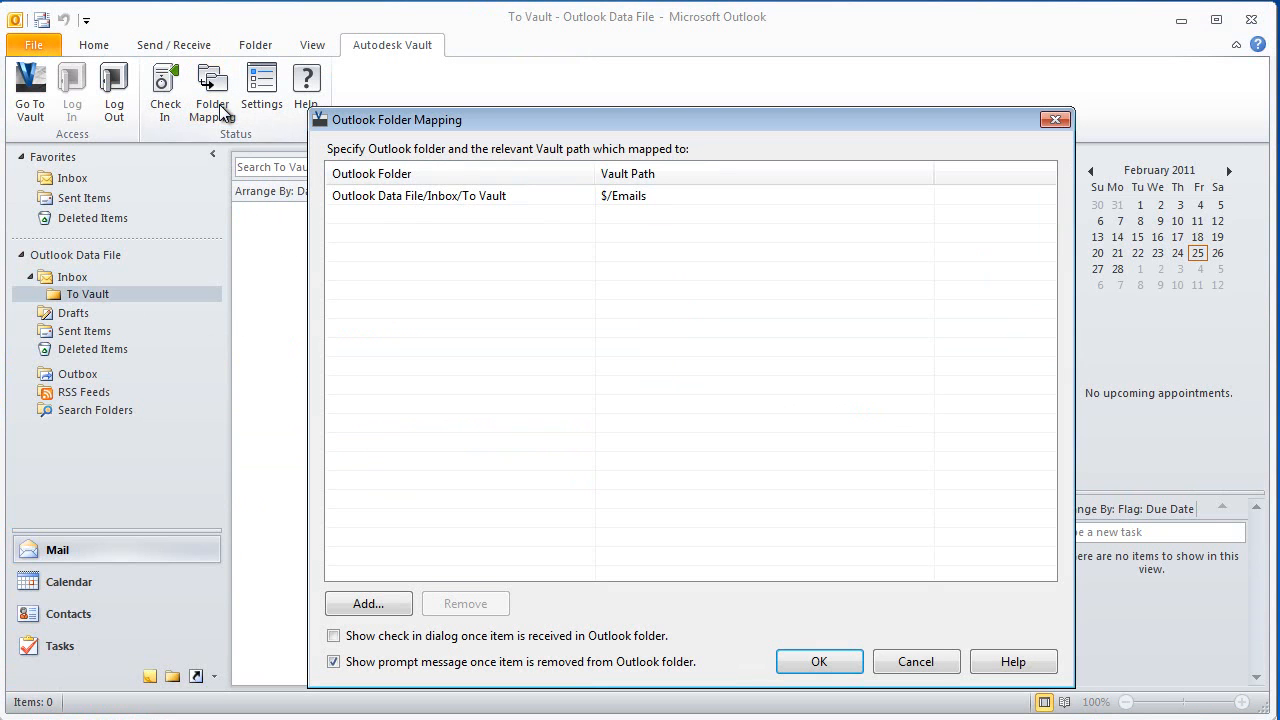
click(419, 195)
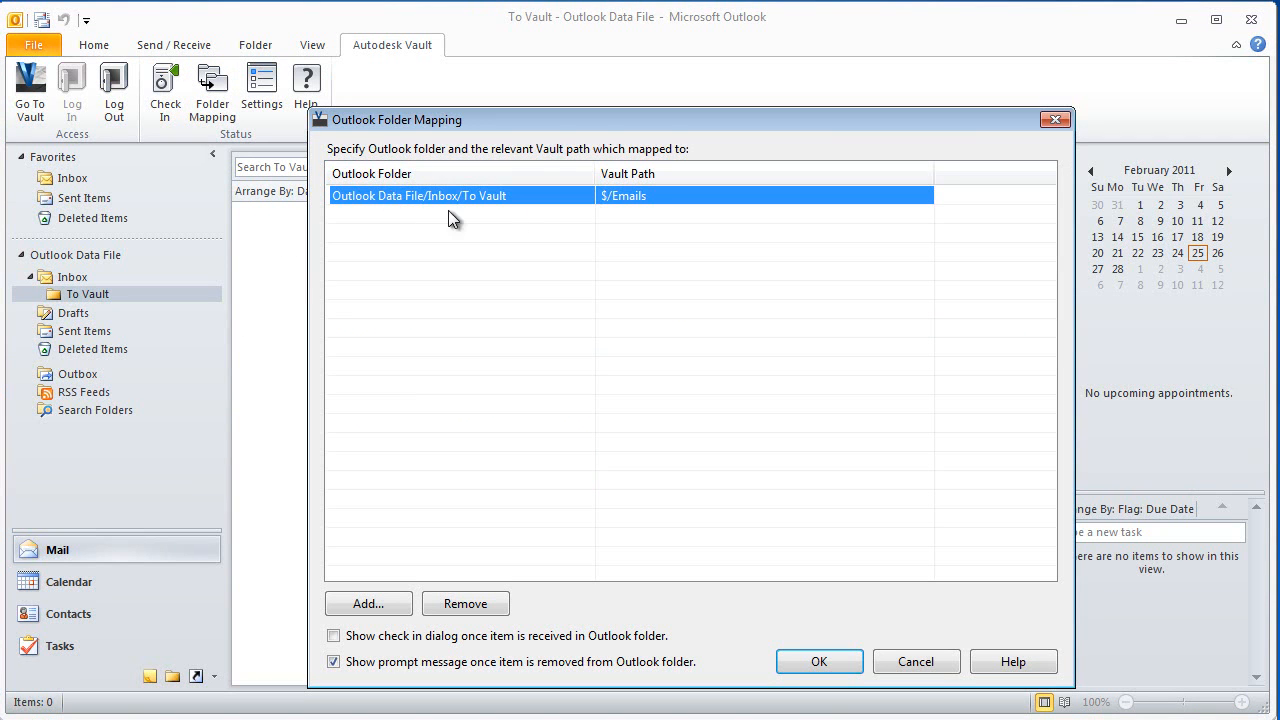
click(818, 661)
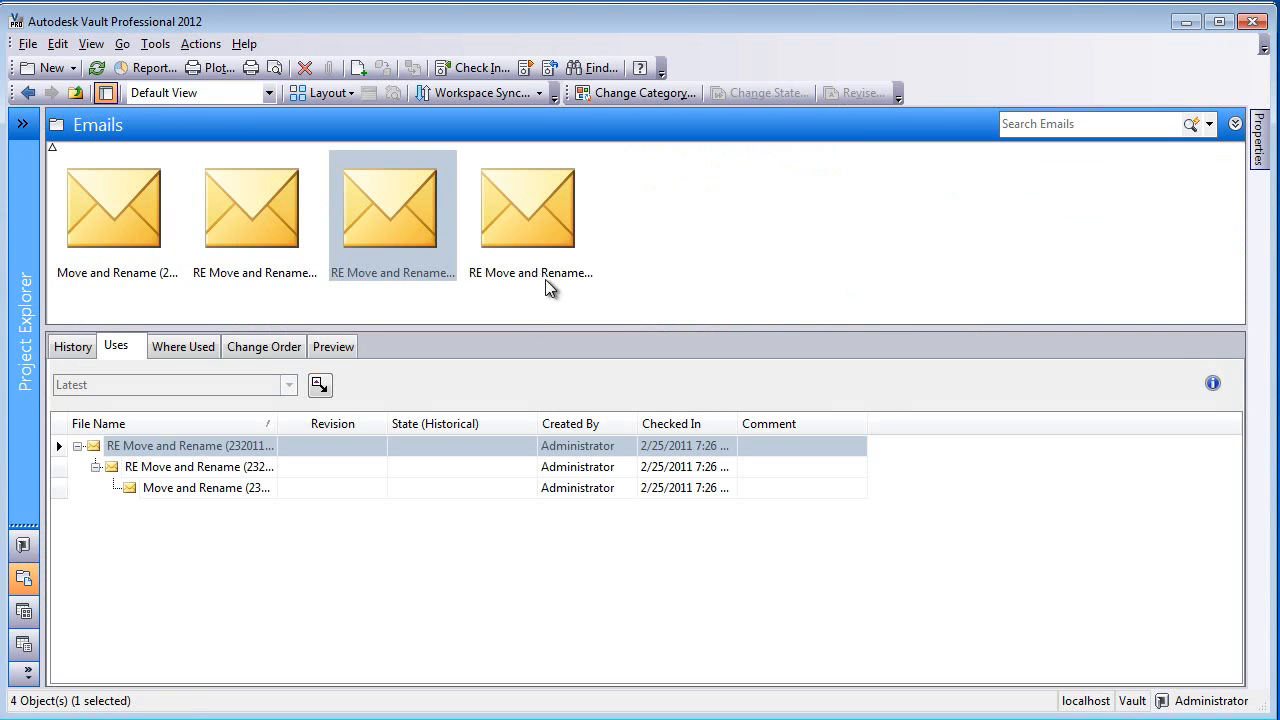
Select the fourth Move and Rename email, review its three-email Uses tree, then preview it.
click(528, 207)
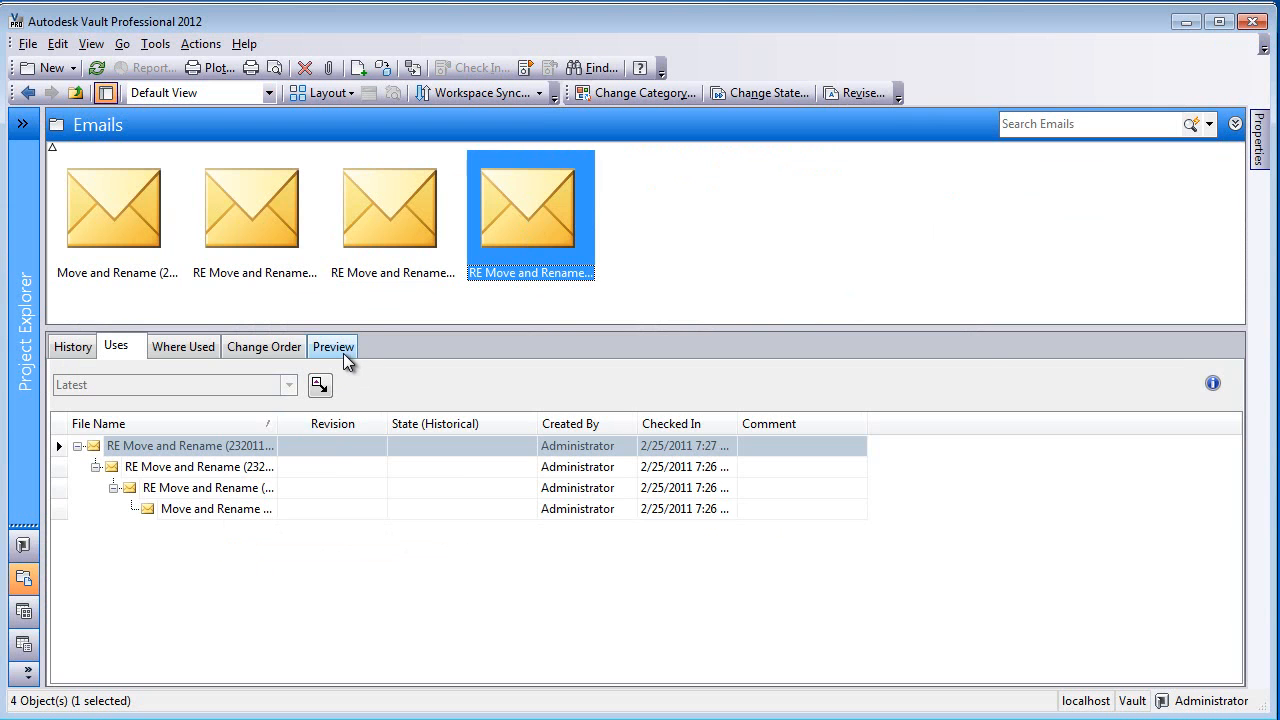
click(333, 346)
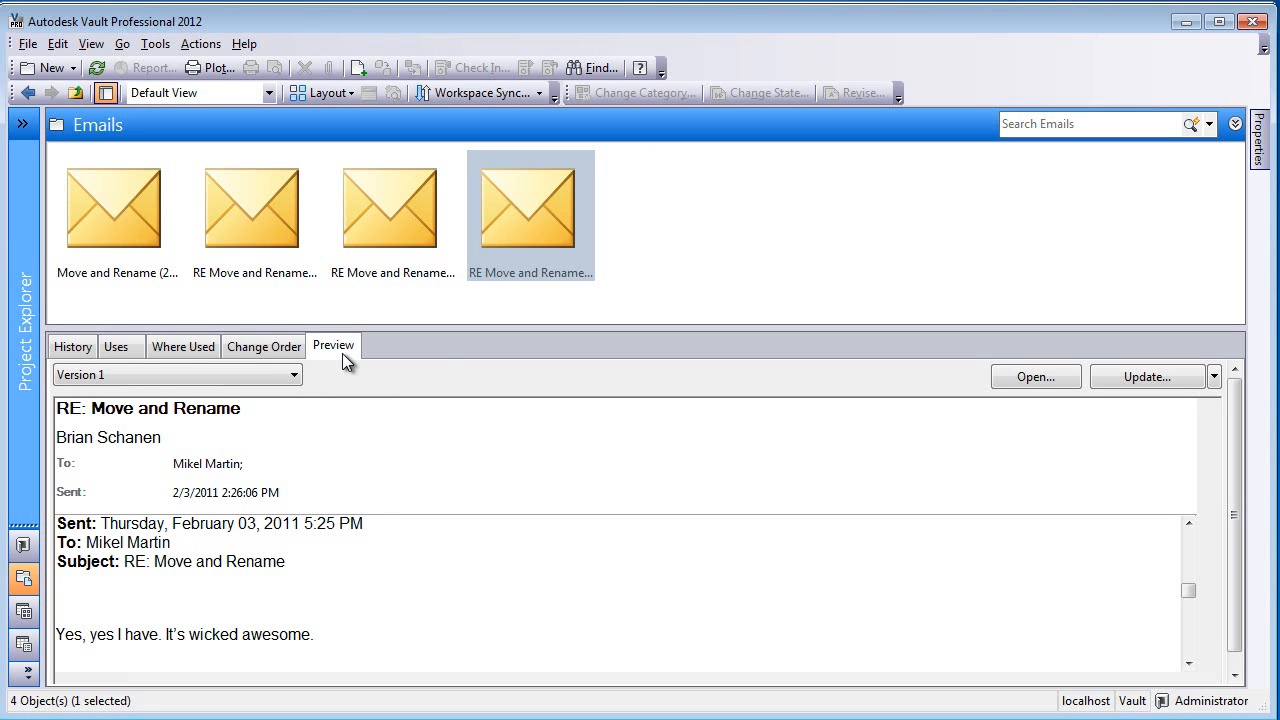
mouse_move(995, 423)
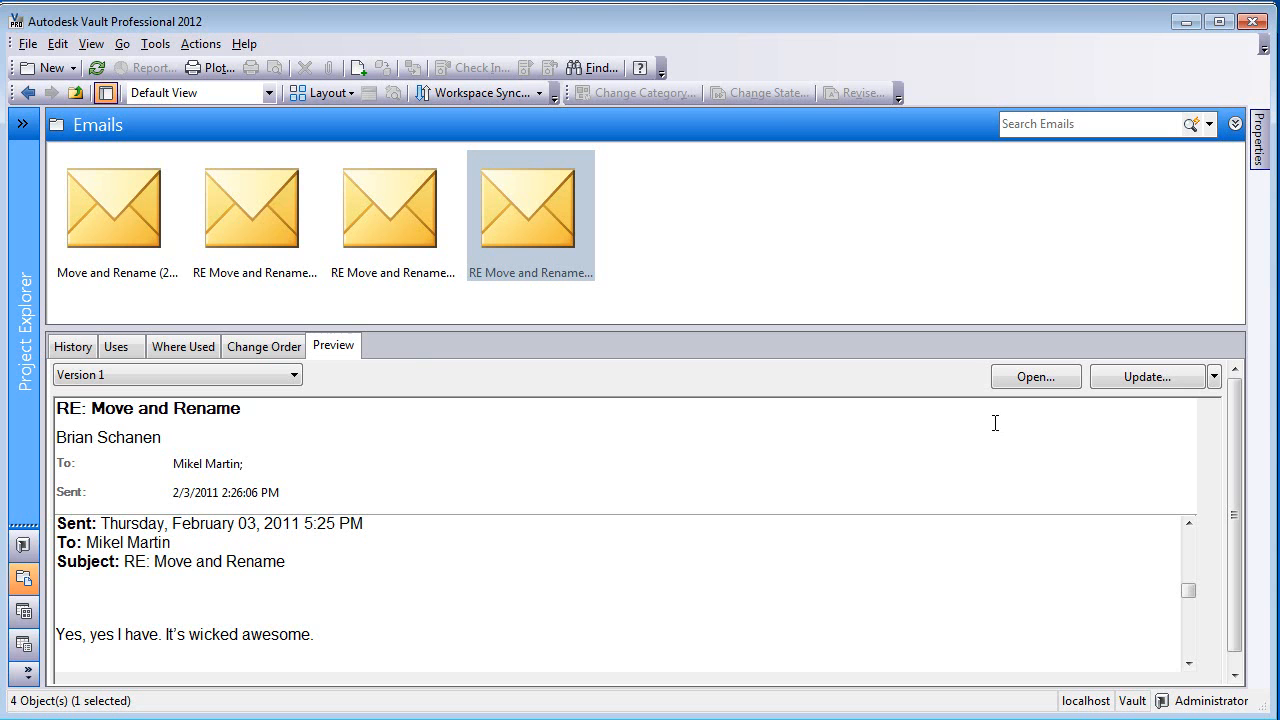
mouse_move(970, 427)
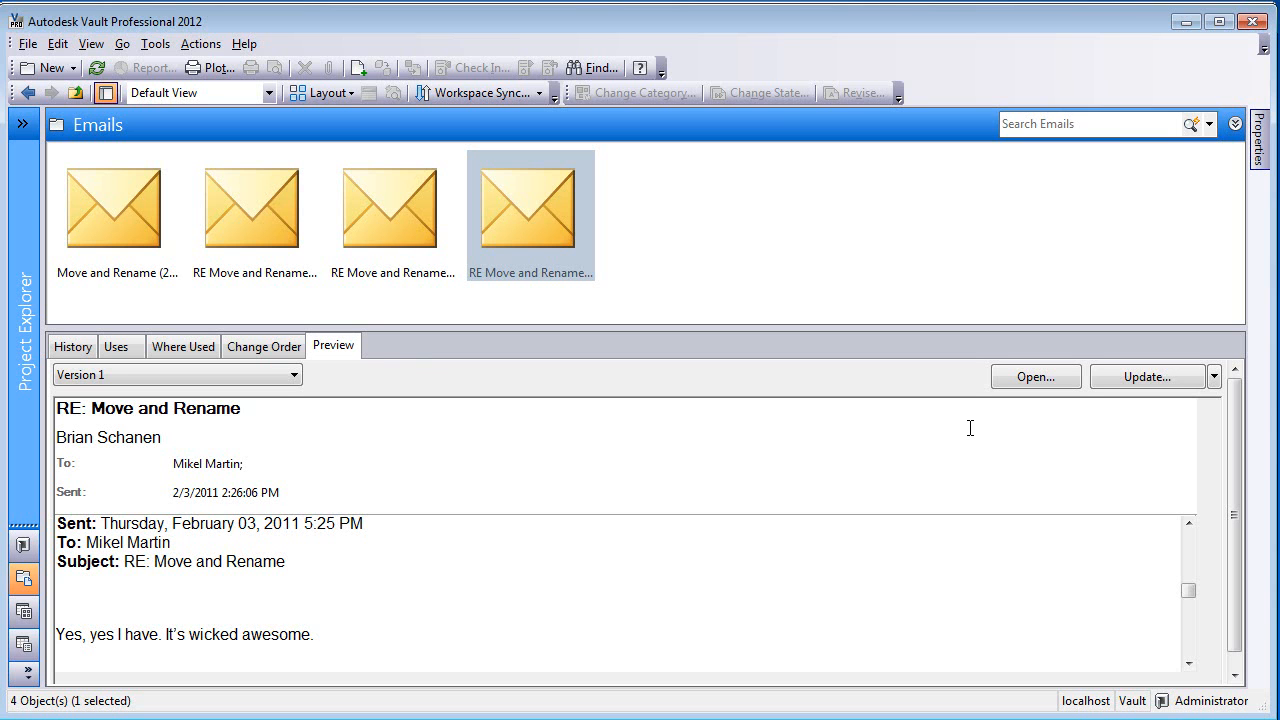